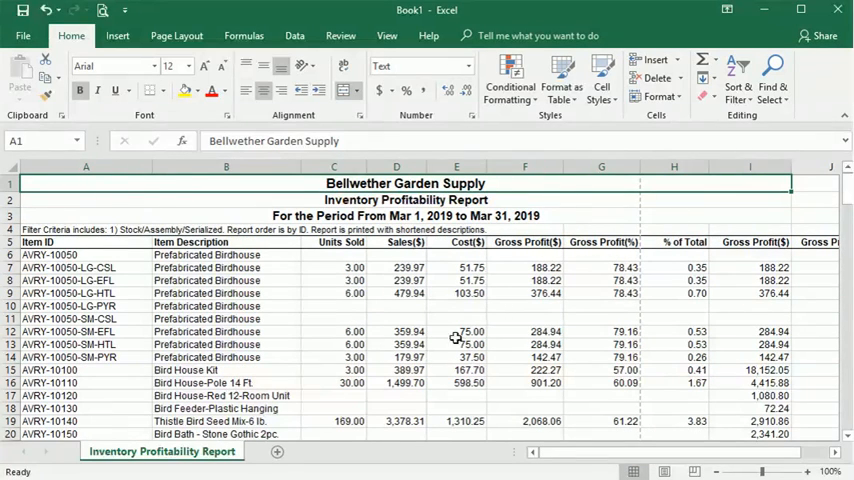
- Show the View ribbon and select cell C6 as the freeze point
{"action": "left_click", "coordinate": [386, 35]}
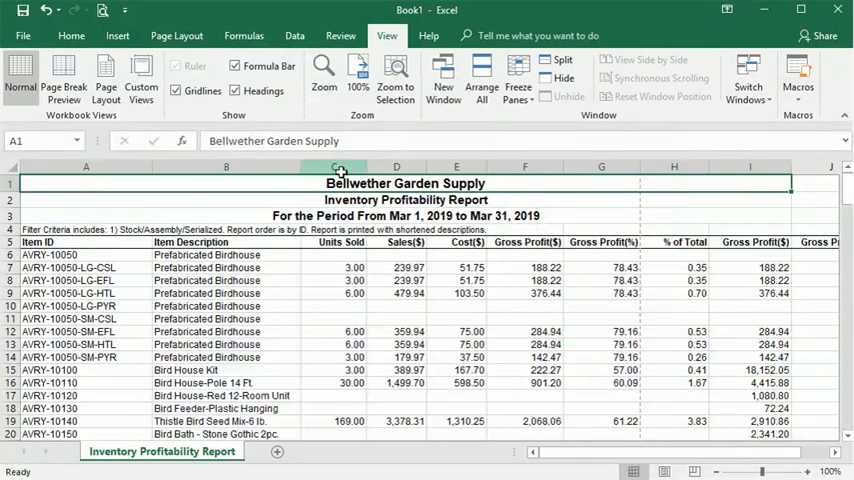
{"action": "left_click", "coordinate": [333, 255]}
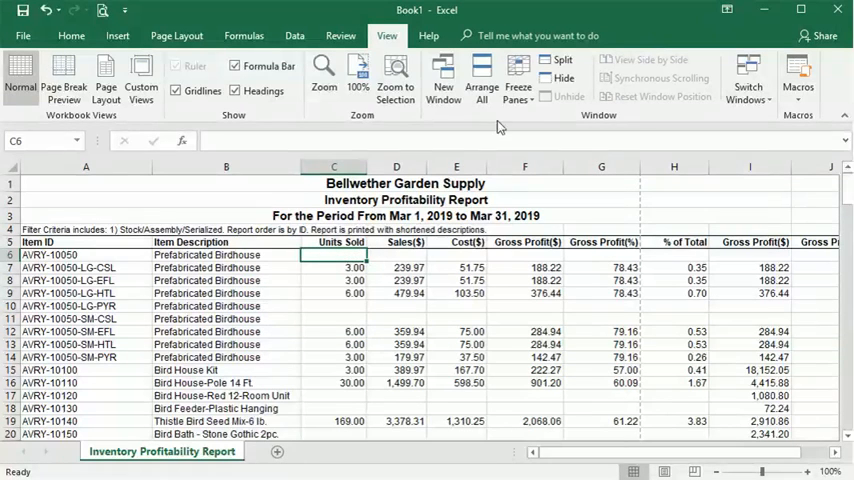
{"action": "left_click", "coordinate": [518, 80]}
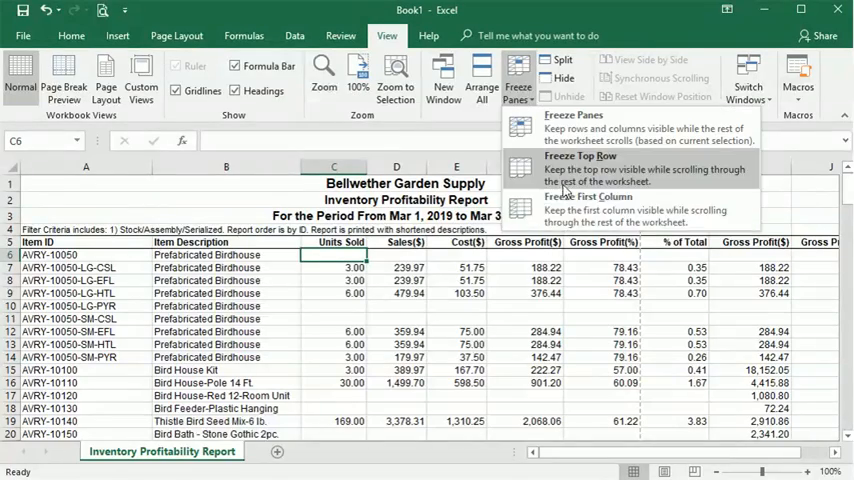
{"action": "left_click", "coordinate": [580, 168]}
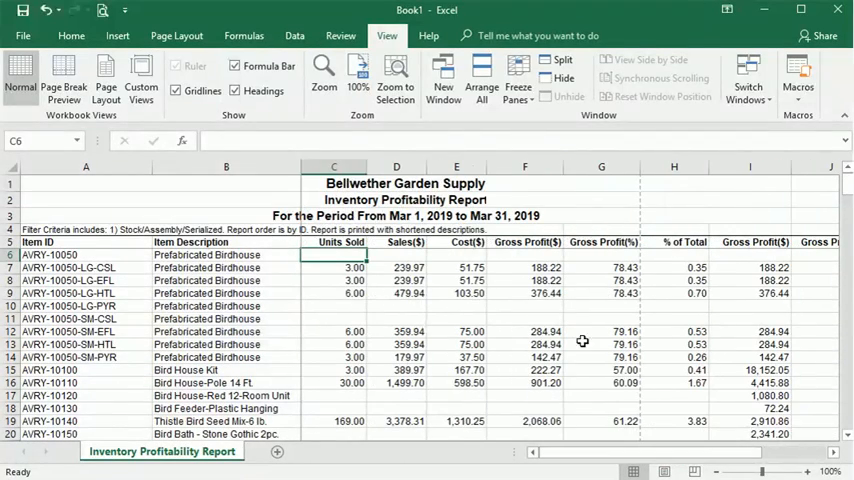
{"action": "left_click", "coordinate": [518, 80]}
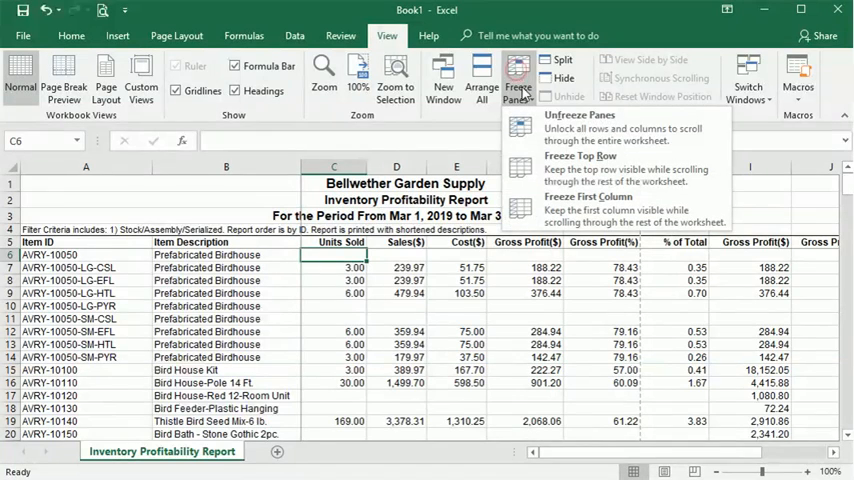
{"action": "left_click", "coordinate": [578, 127]}
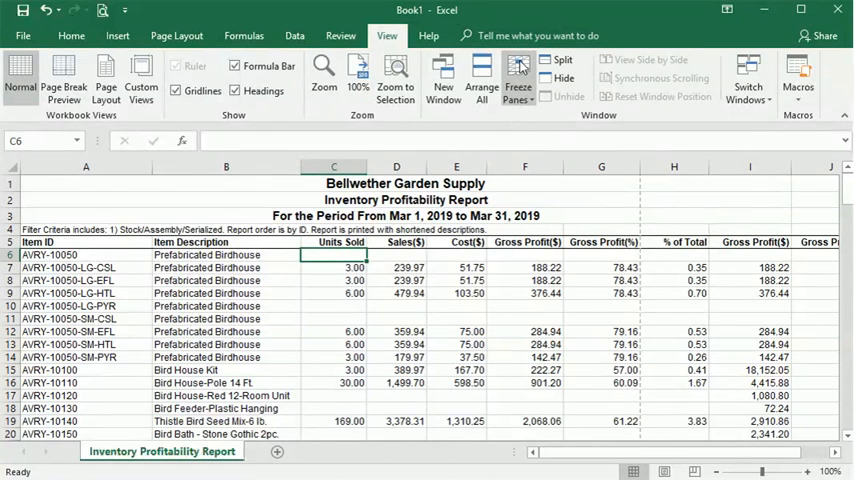
{"action": "left_click", "coordinate": [517, 80]}
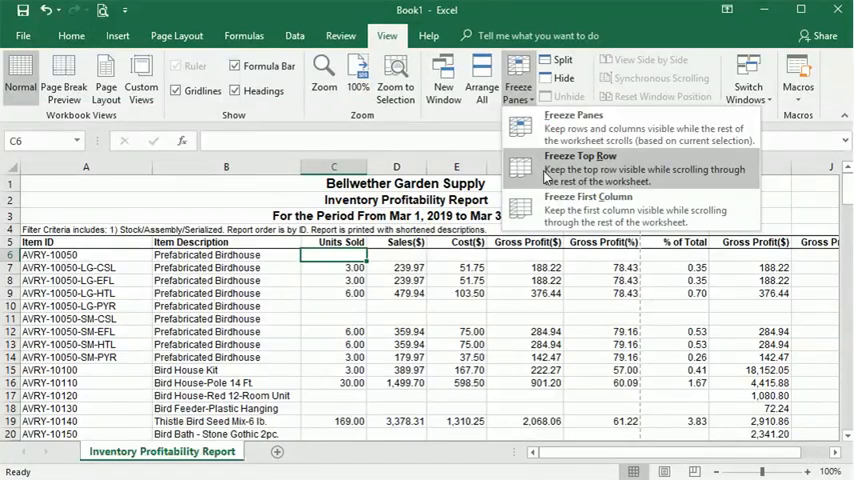
{"action": "left_click", "coordinate": [580, 169]}
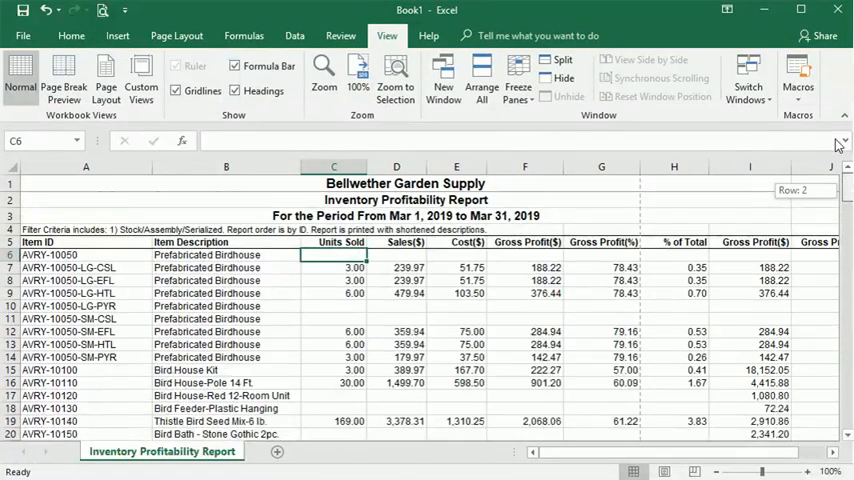
{"action": "left_click", "coordinate": [518, 80]}
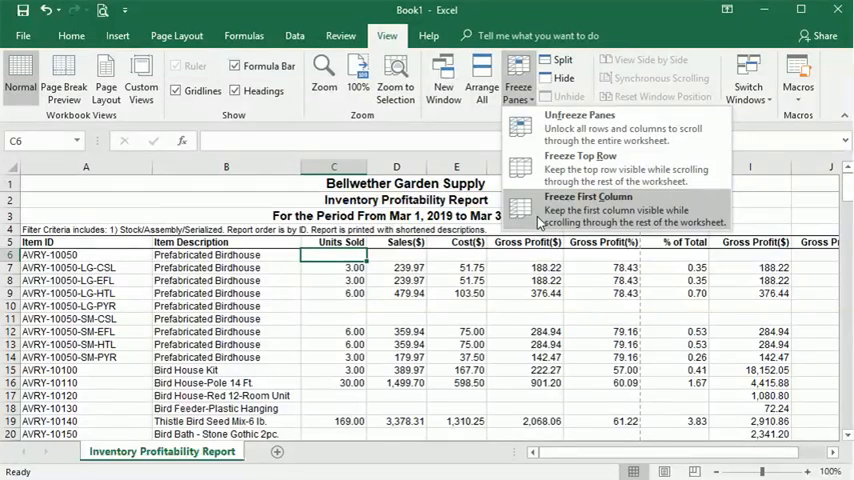
{"action": "left_click", "coordinate": [587, 197]}
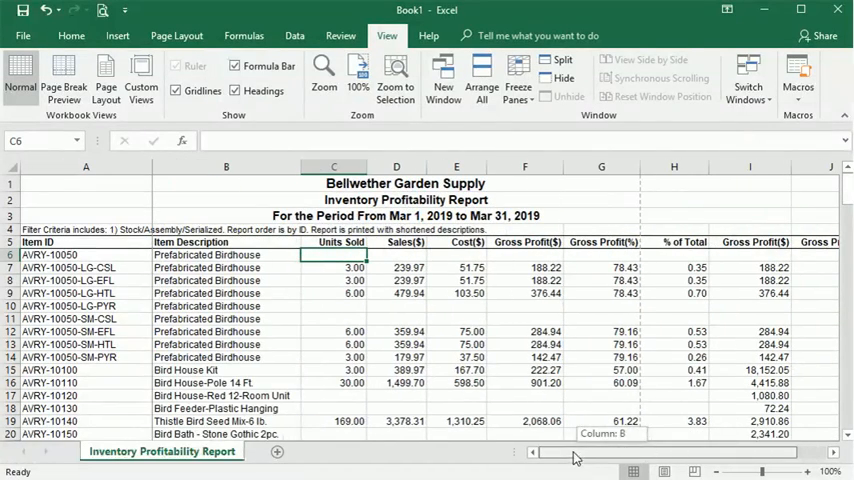
{"action": "scroll", "scroll_direction": "down", "scroll_amount": 3}
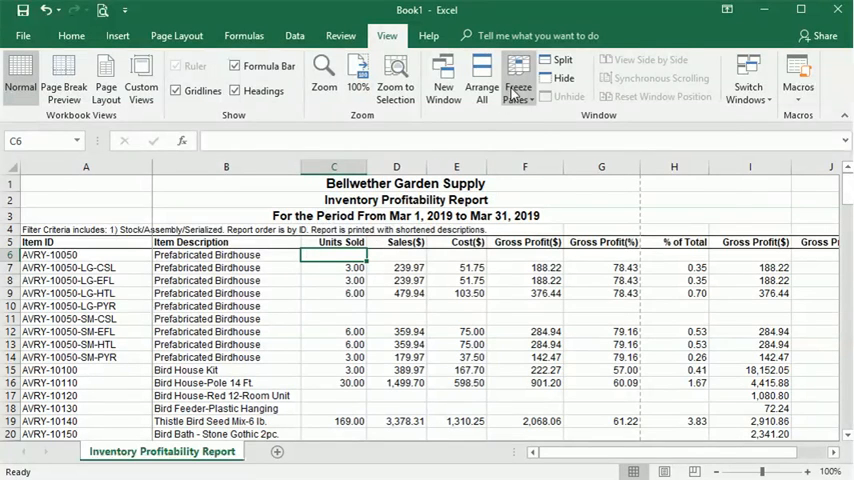
{"action": "left_click", "coordinate": [517, 82]}
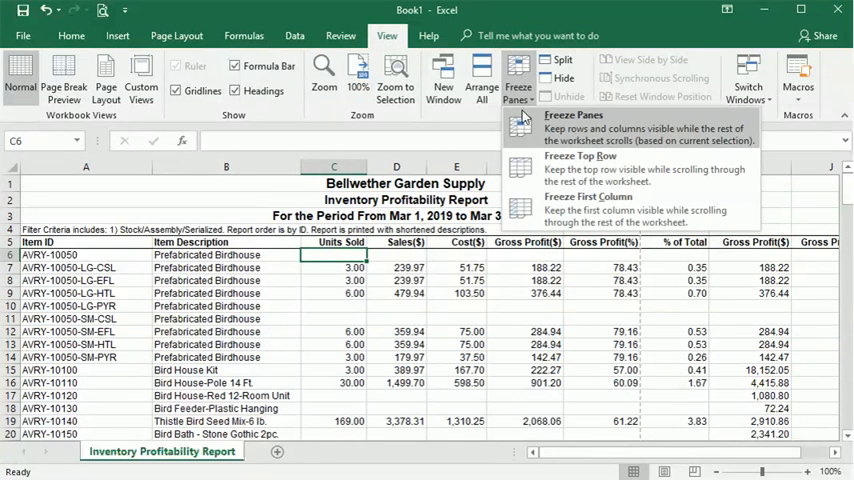
{"action": "mouse_move", "coordinate": [355, 318]}
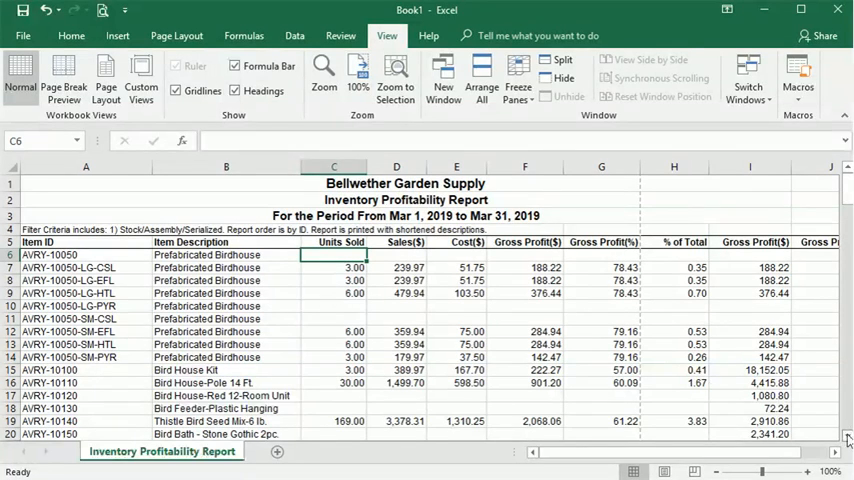
- Scroll the title rows out of view and freeze panes at C6, reopening Freeze Panes to confirm
{"action": "scroll", "scroll_direction": "down", "scroll_amount": 3}
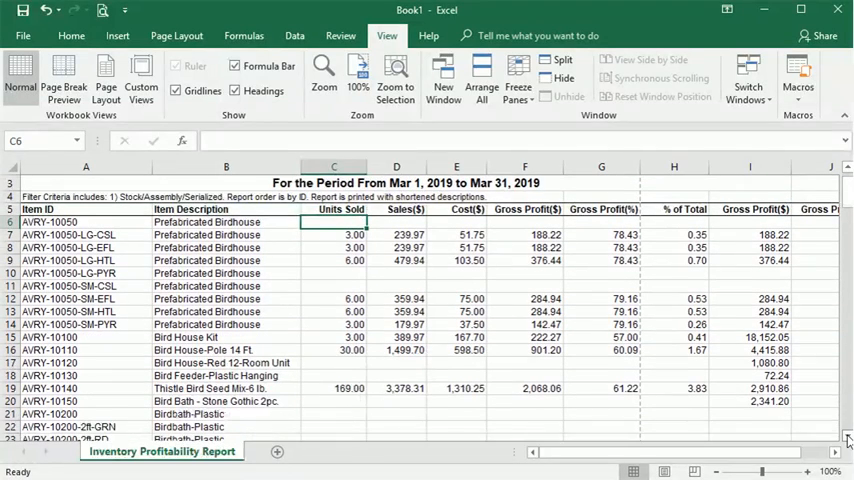
{"action": "scroll", "scroll_direction": "down", "scroll_amount": 3}
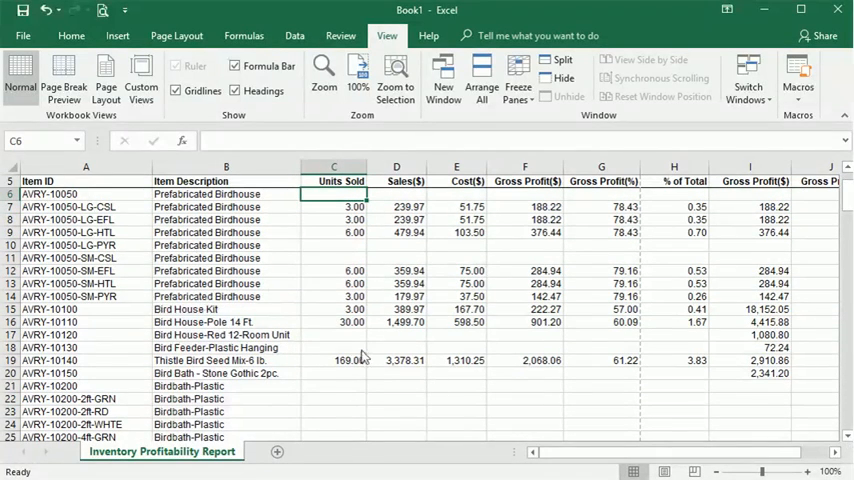
{"action": "mouse_move", "coordinate": [383, 215]}
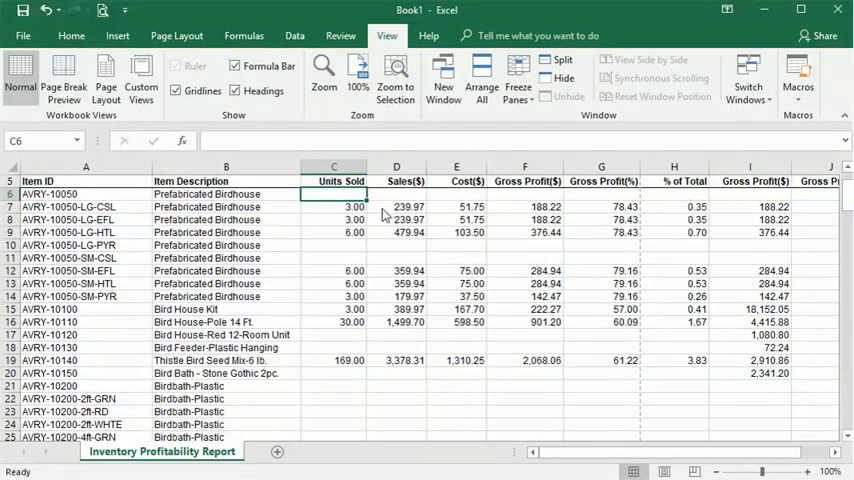
{"action": "left_click", "coordinate": [518, 78]}
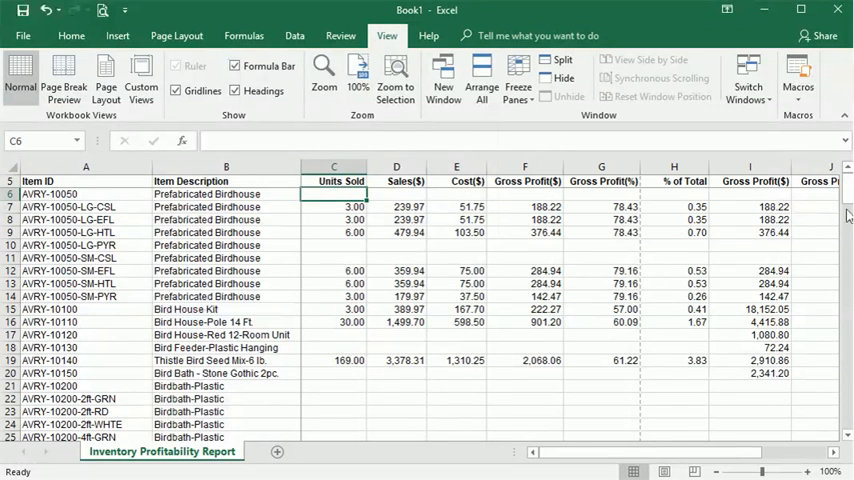
{"action": "scroll", "scroll_direction": "down", "scroll_amount": 3}
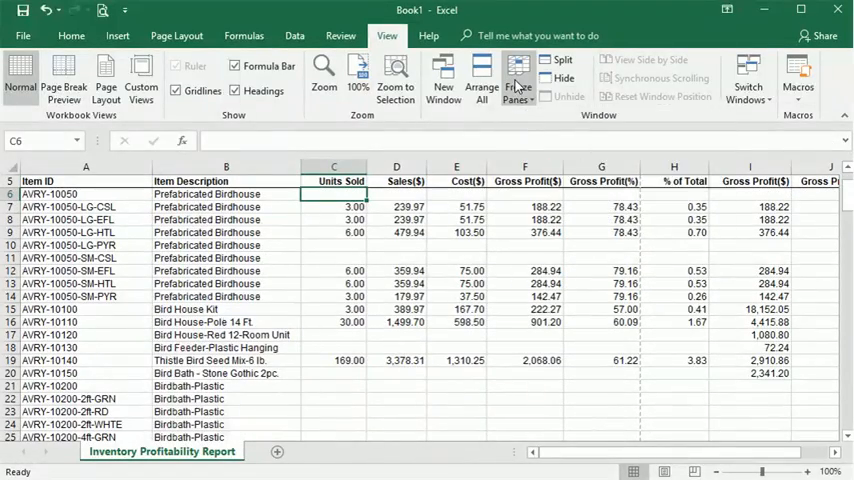
{"action": "scroll", "scroll_direction": "down", "scroll_amount": 3}
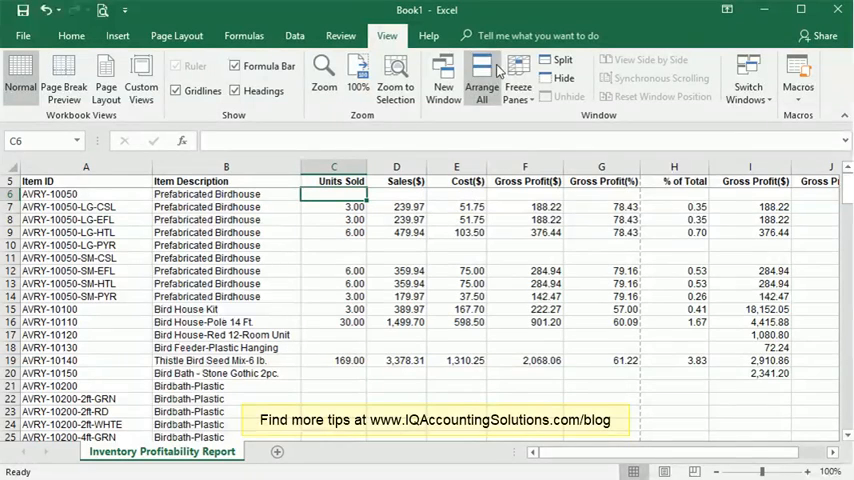
{"action": "left_click", "coordinate": [518, 78]}
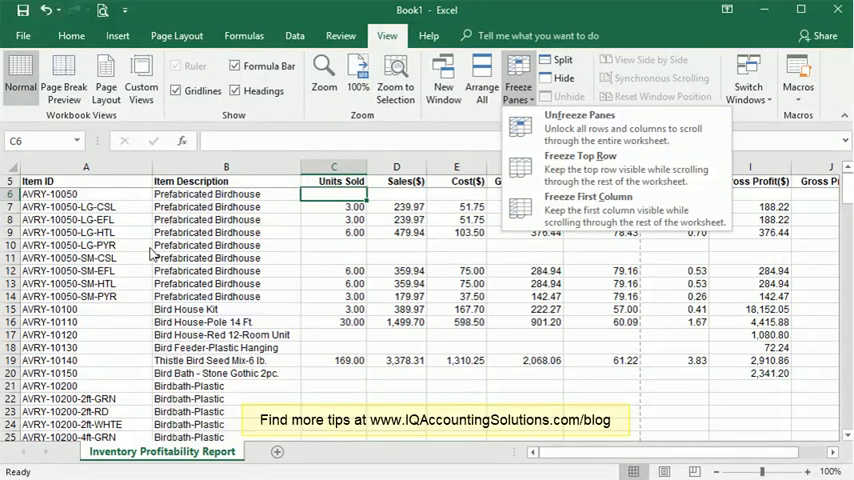